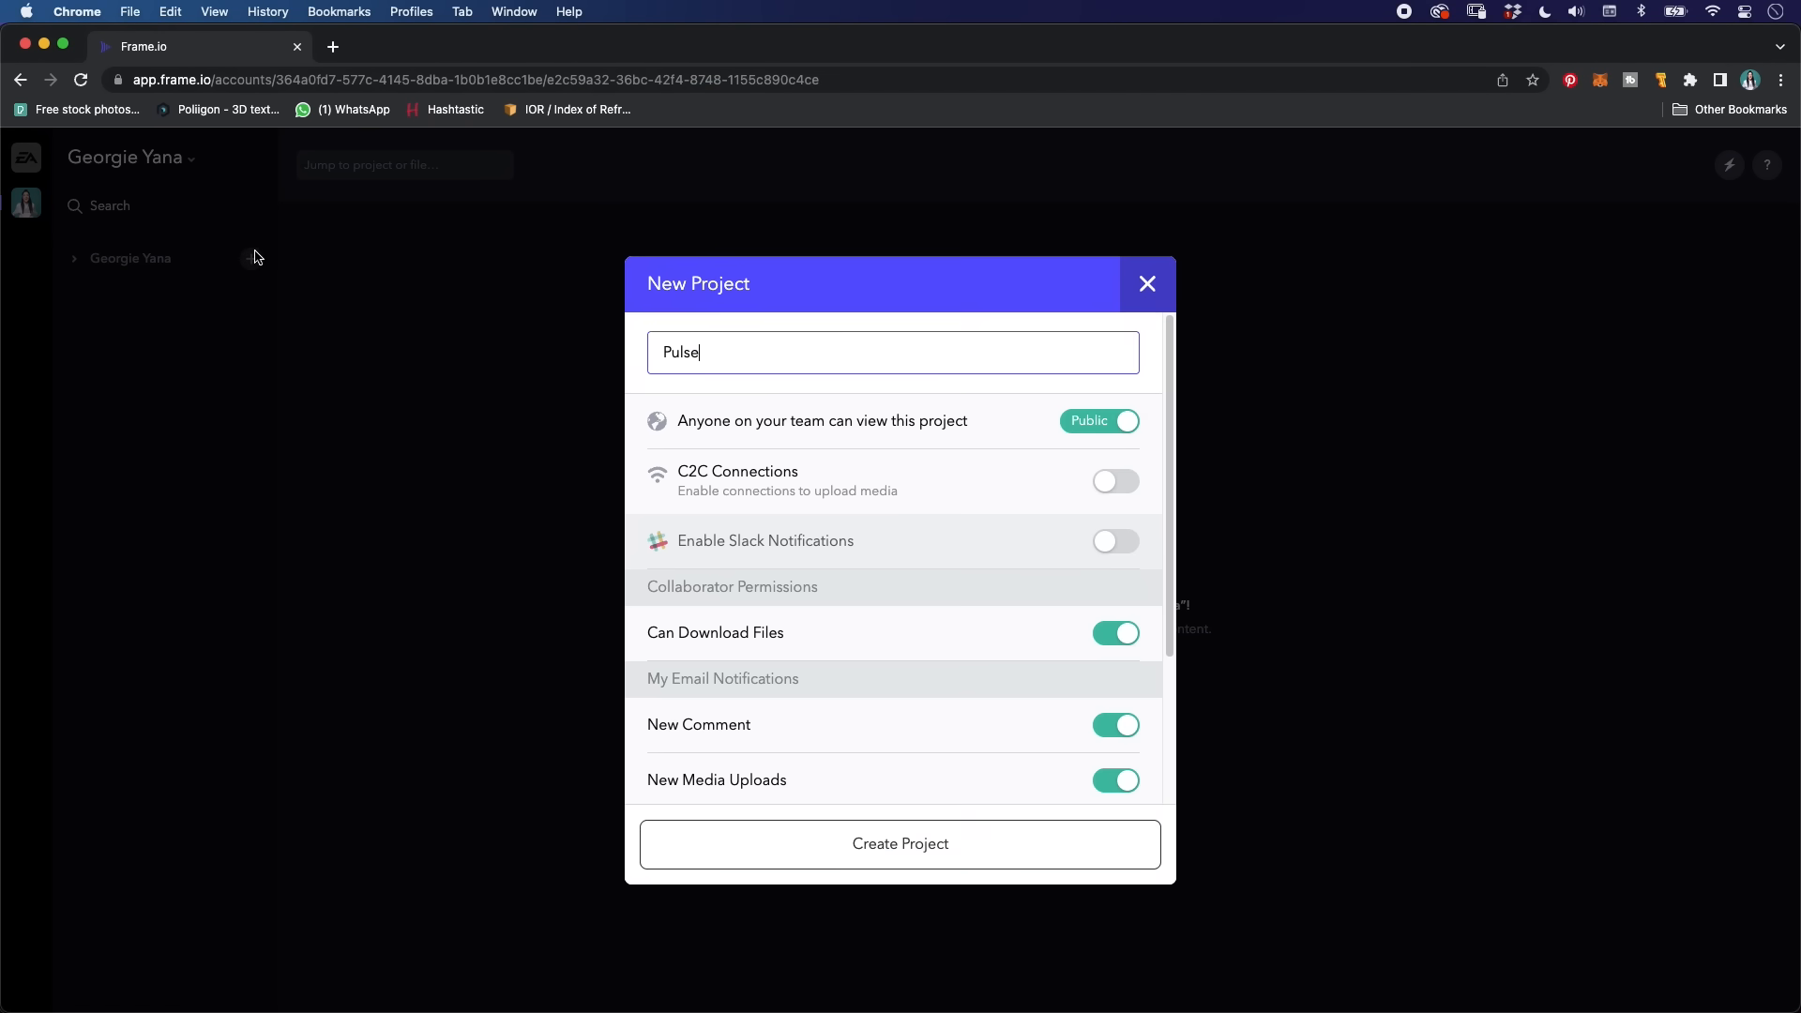
Step: Confirm the New Project dialog to create the 'Pulse' project
left_click(900, 843)
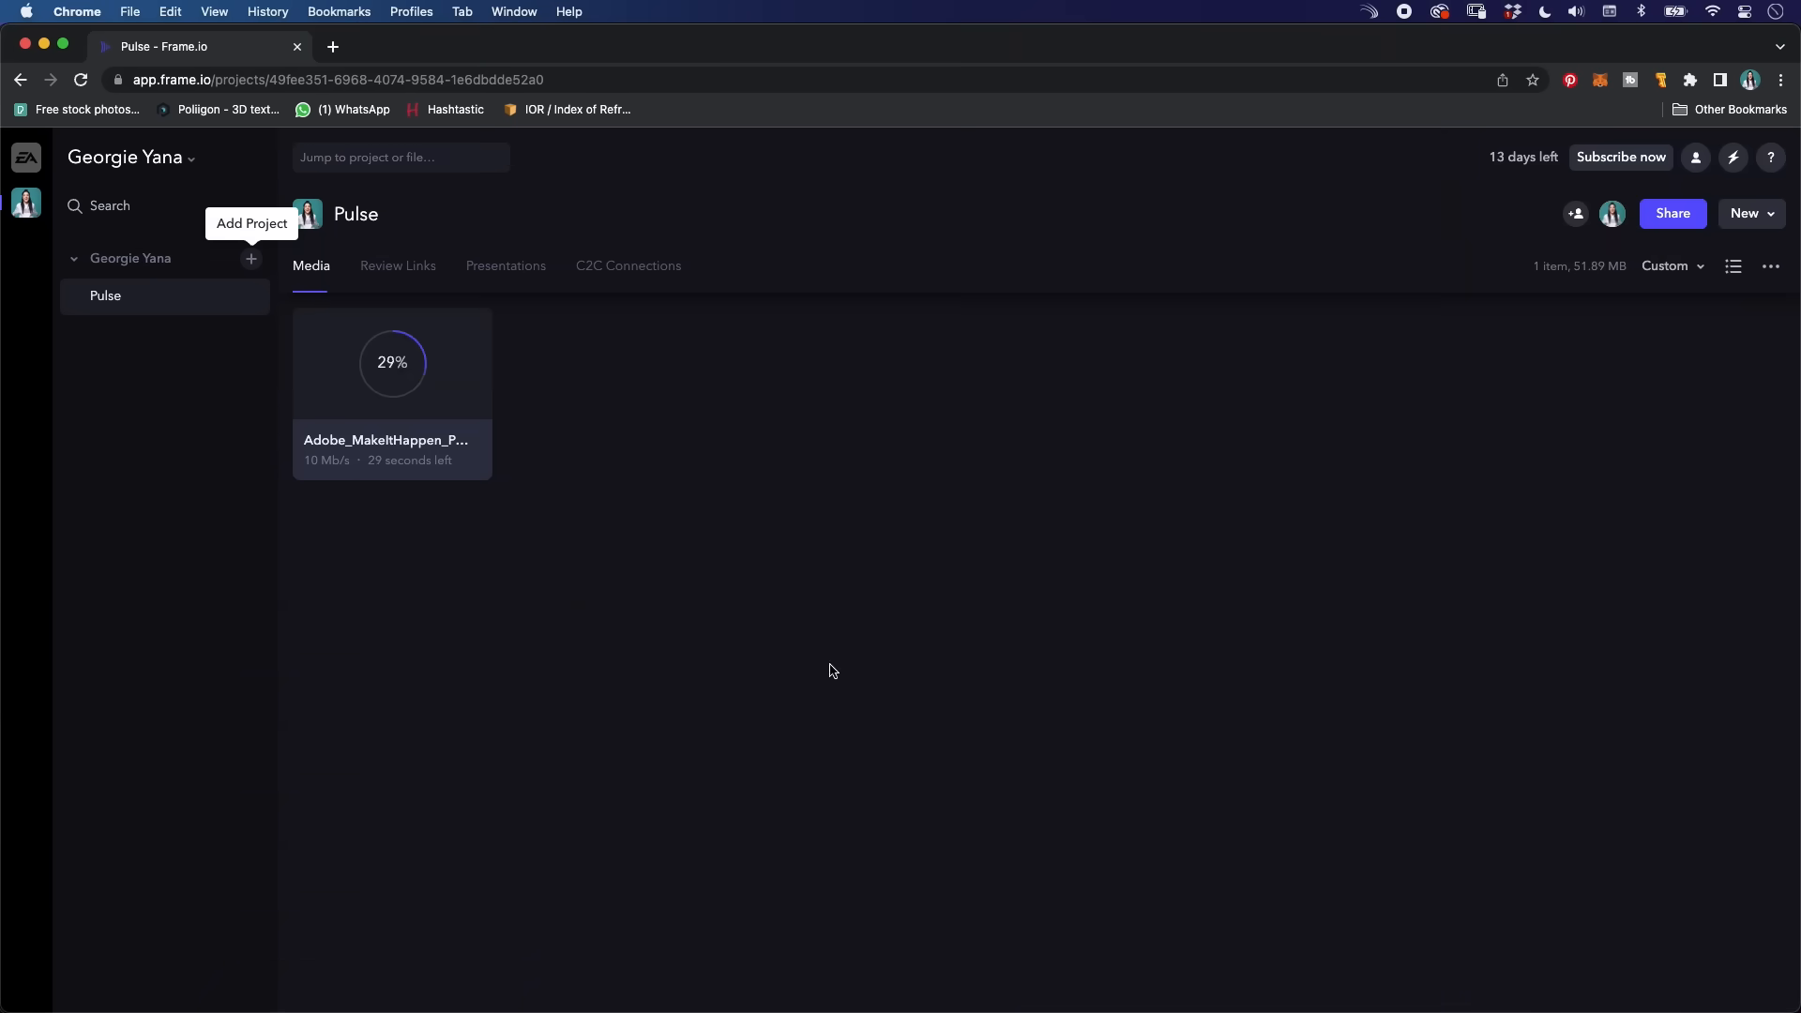